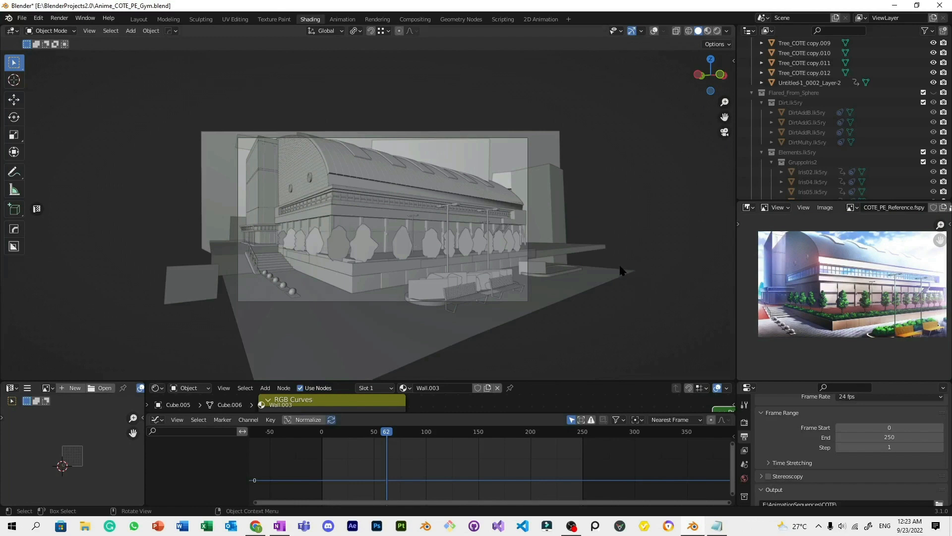
mouse_move(614, 262)
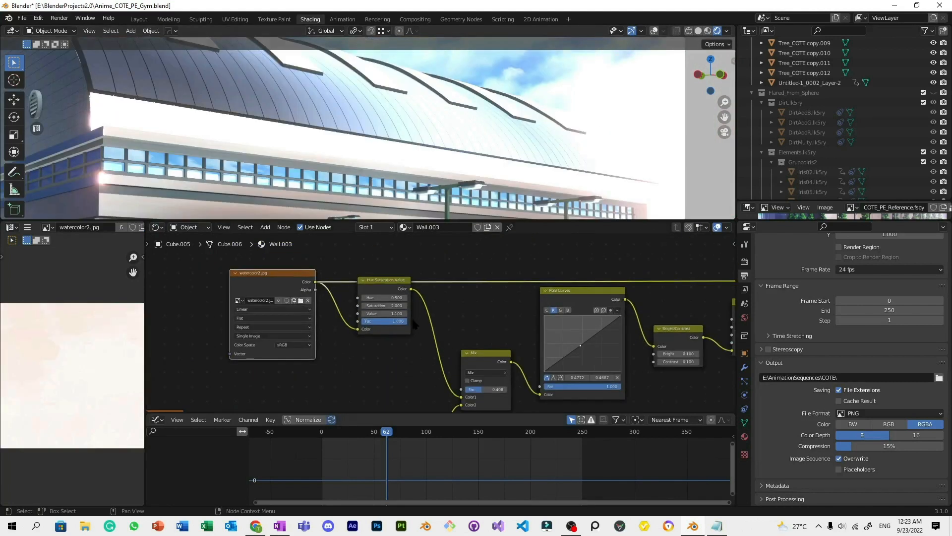
Zoom the Shader Editor to frame the Wall.003 watercolor2.jpg, Hue/Saturation, RGB Curves and Bright/Contrast nodes.
scroll(down, 3)
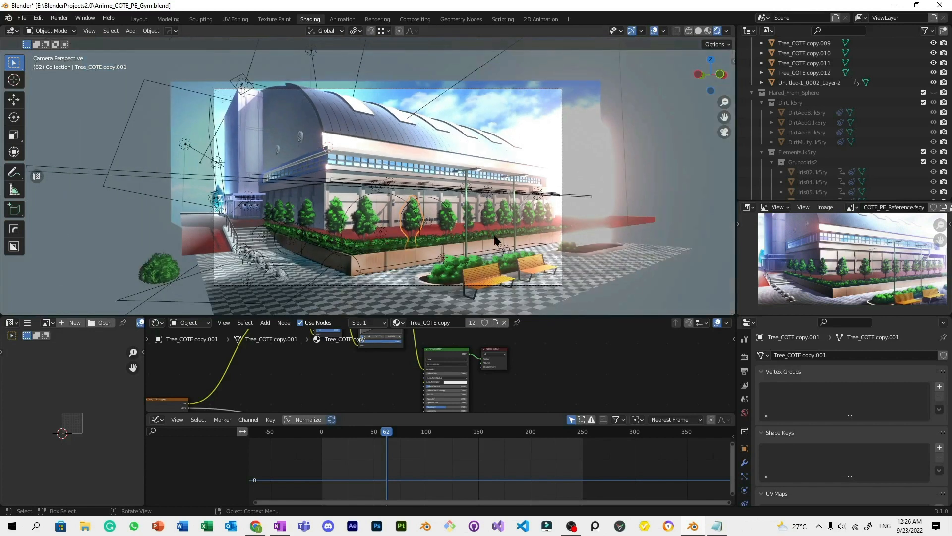
mouse_move(474, 241)
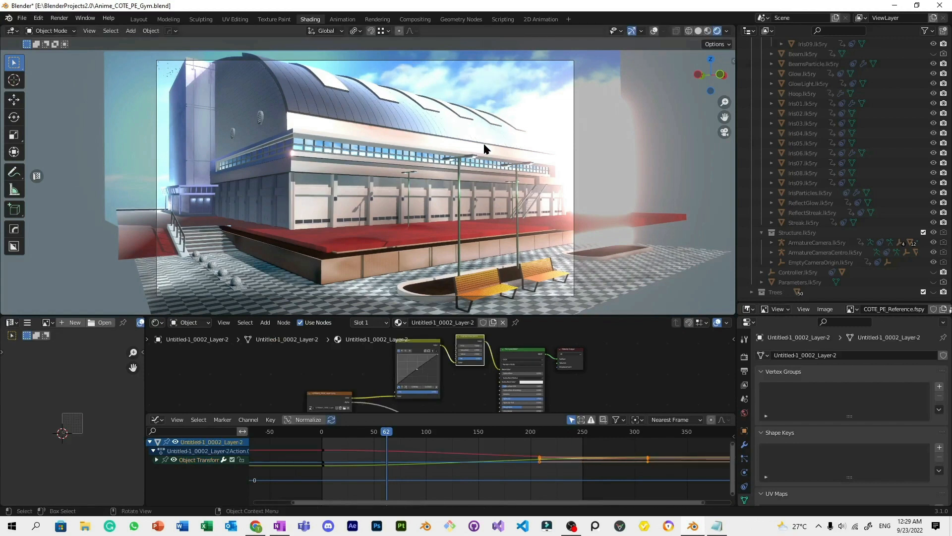
mouse_move(510, 142)
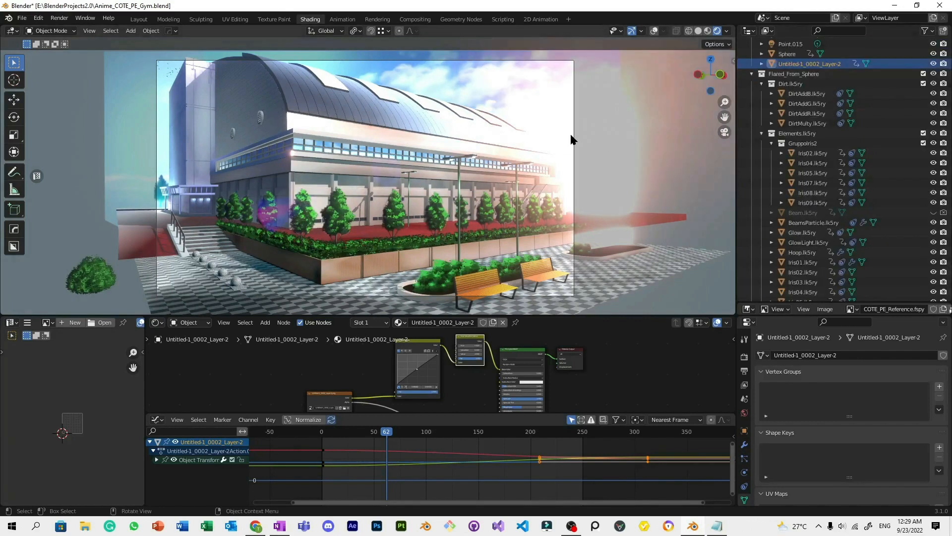
Zoom out the viewport and select Sphere to show its SphereAction in the Dope Sheet.
scroll(down, 3)
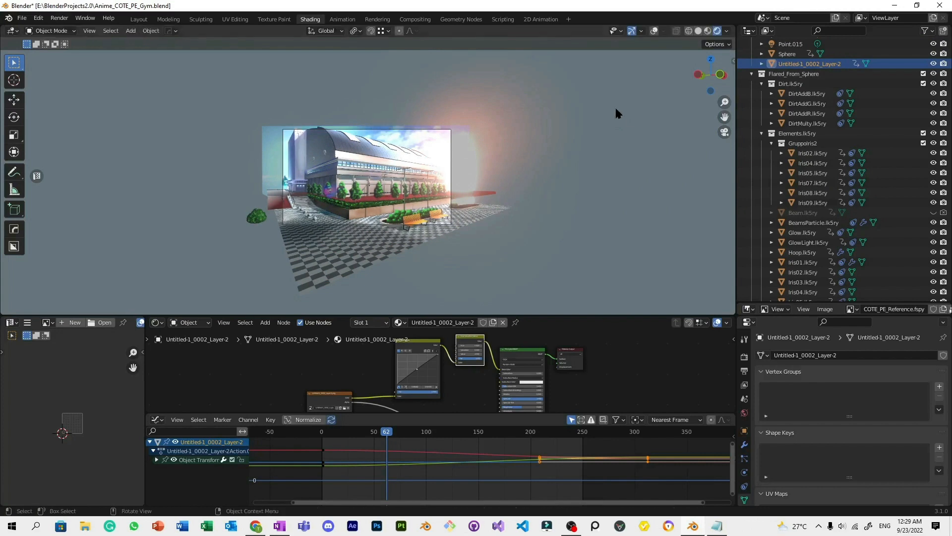
click(787, 53)
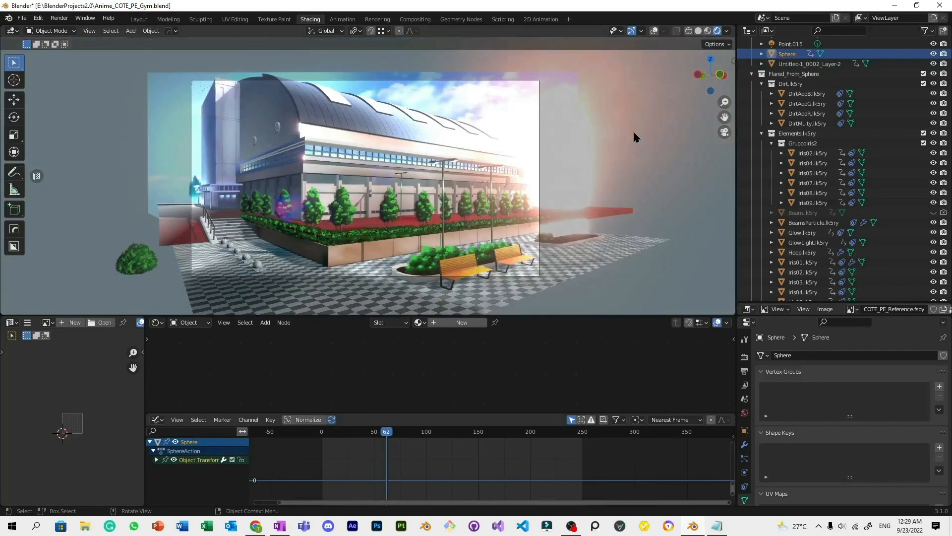